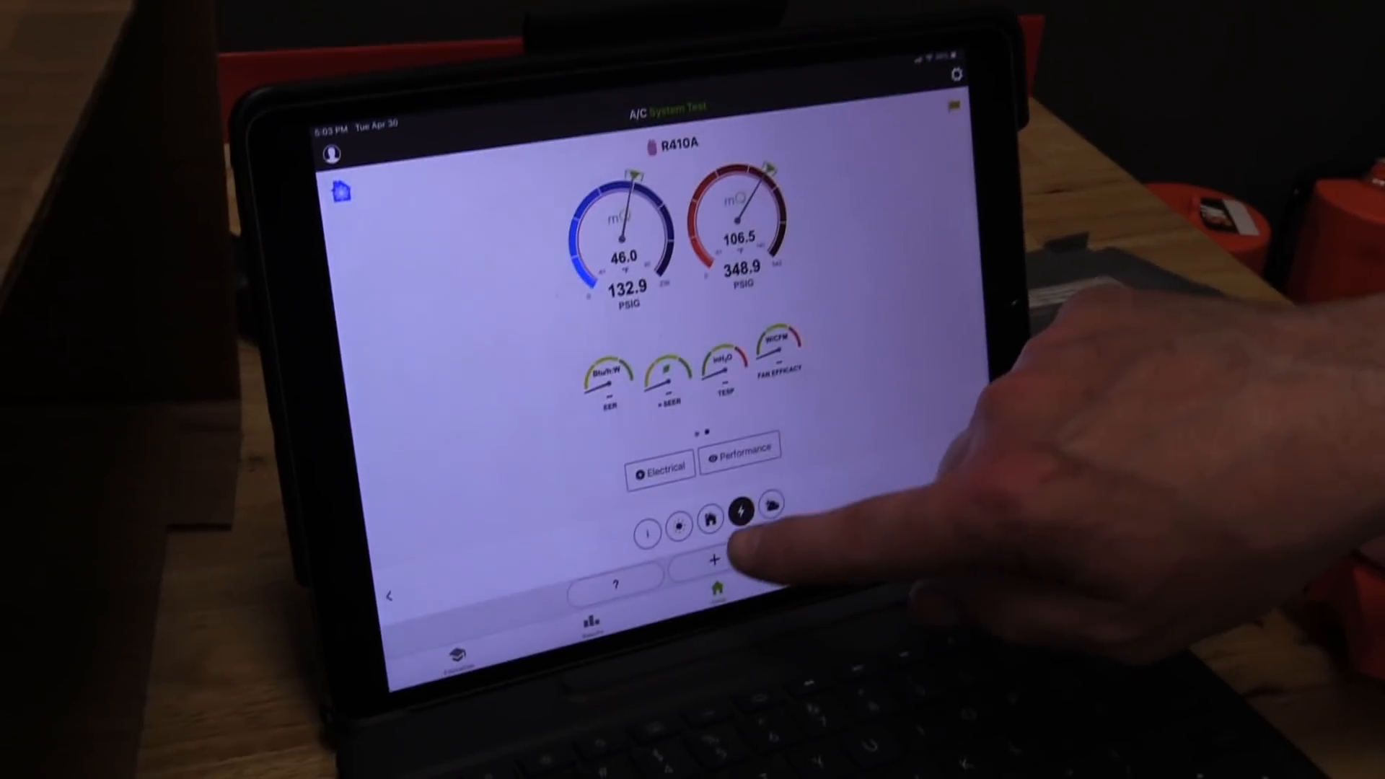
# Open the empty Electrical Measurements form from the lightning bolt icon in the toolbar.
pyautogui.click(657, 466)
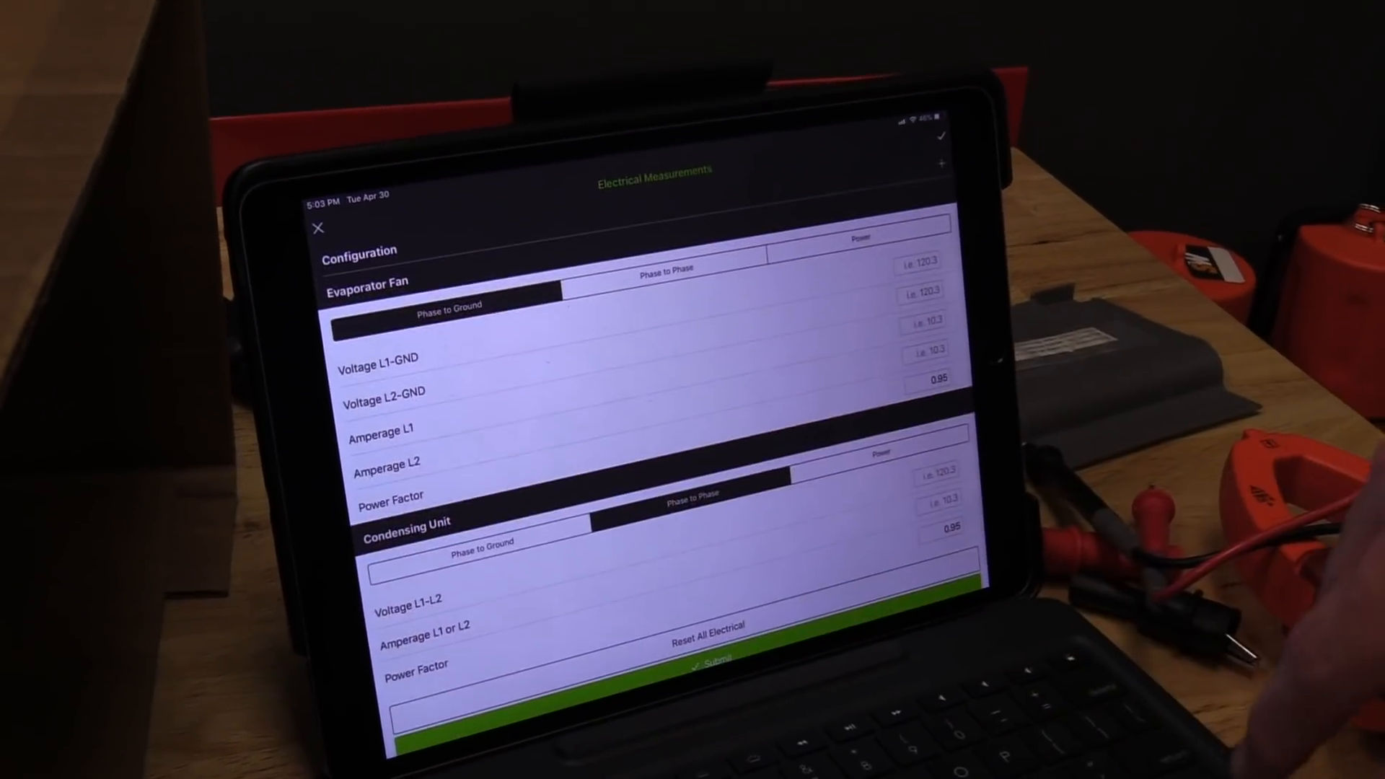